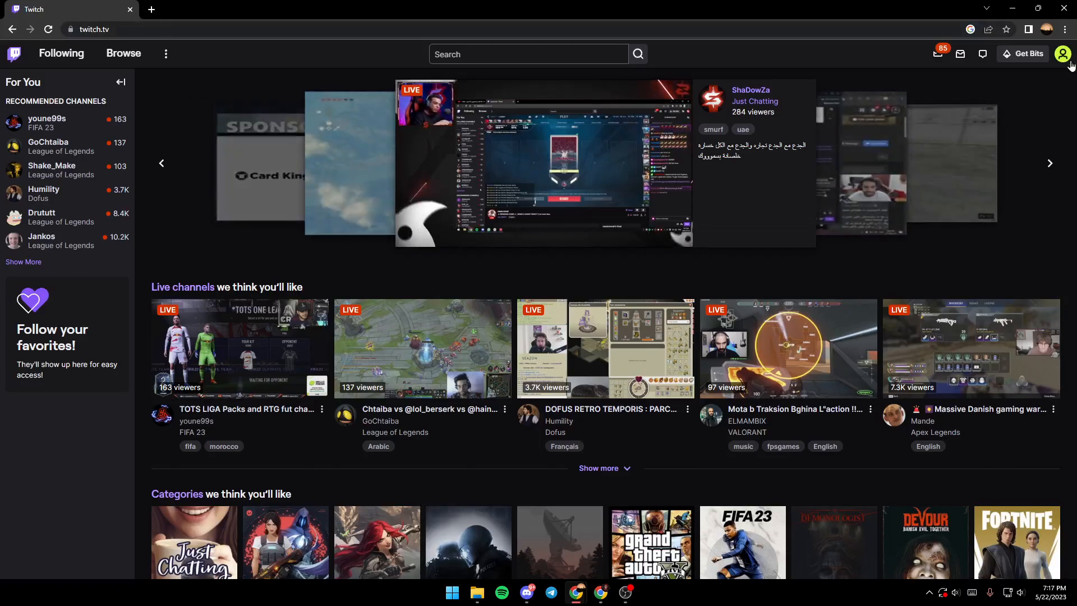
# - Open the Twitch account menu, then start a fresh blank browser tab
pyautogui.click(1076, 54)
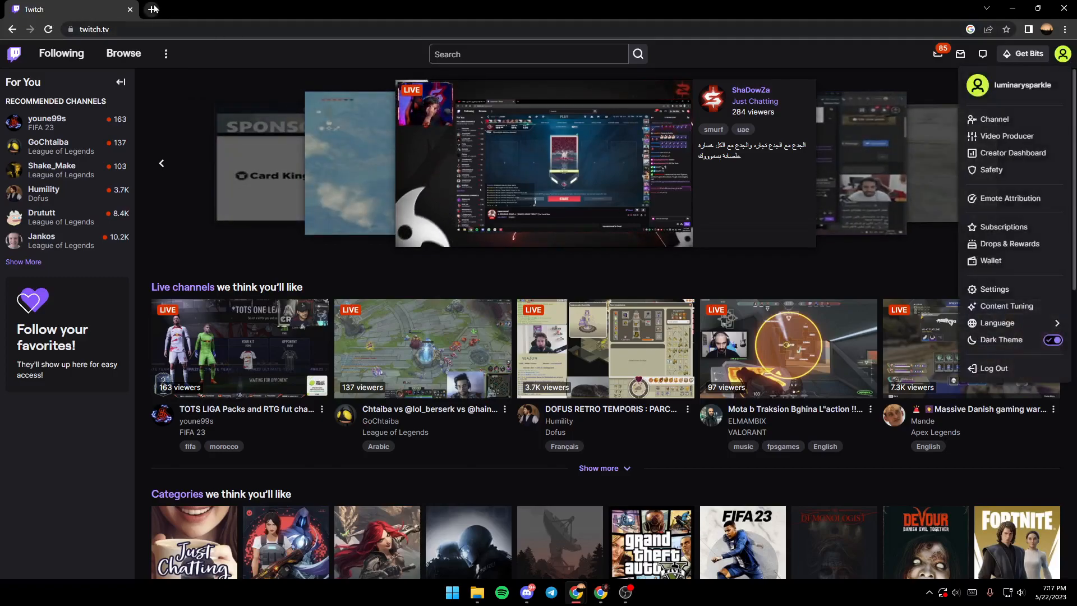
pyautogui.click(153, 9)
pyautogui.write('t')
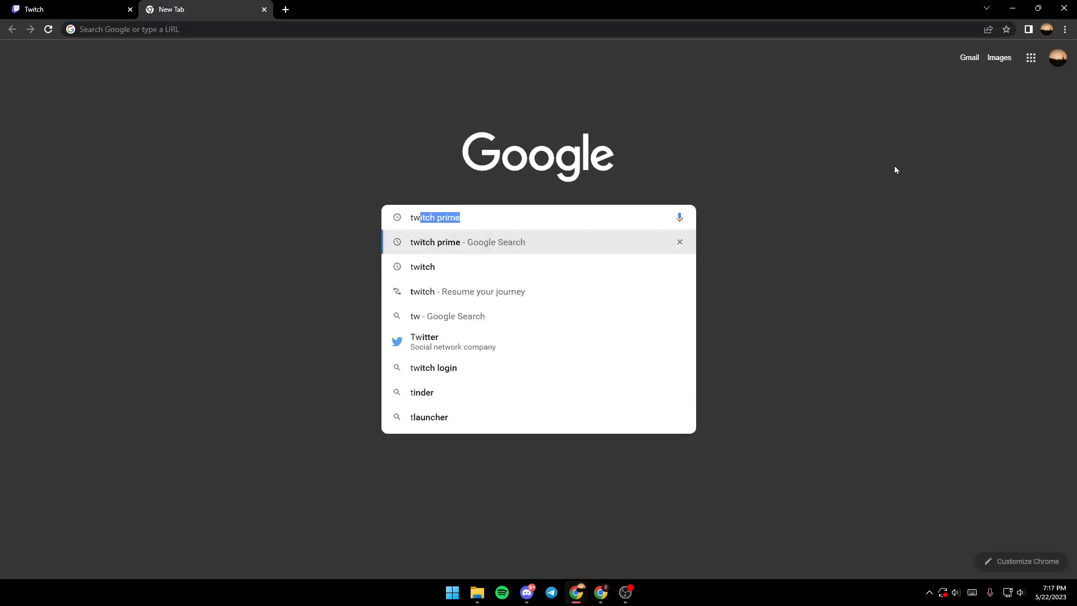
# - Search Google for 'twitch prime' and open the Prime Gaming: About result
pyautogui.write('witch prime')
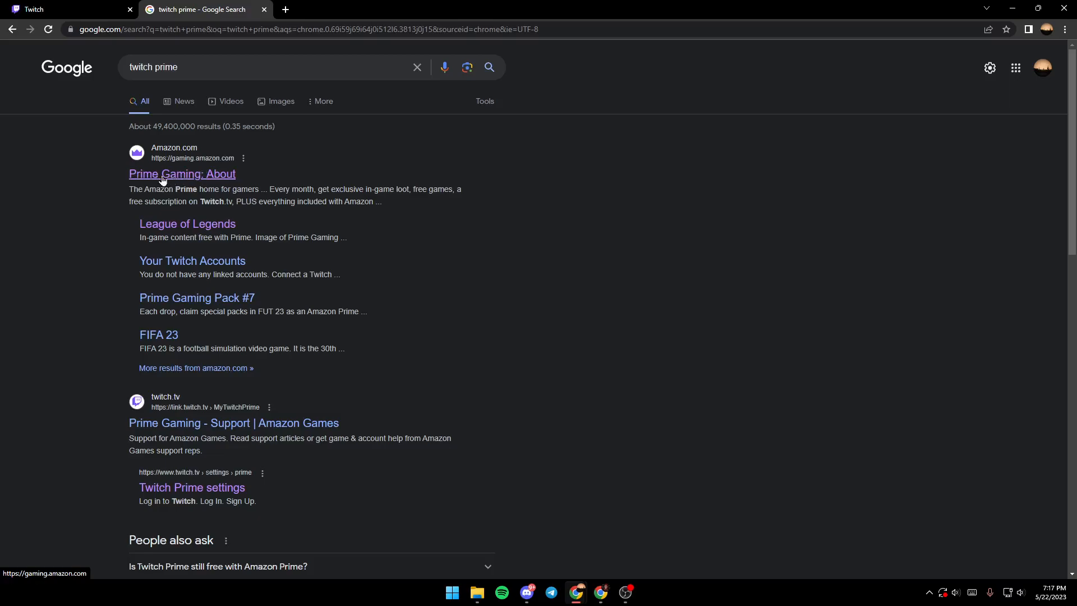
pyautogui.click(181, 174)
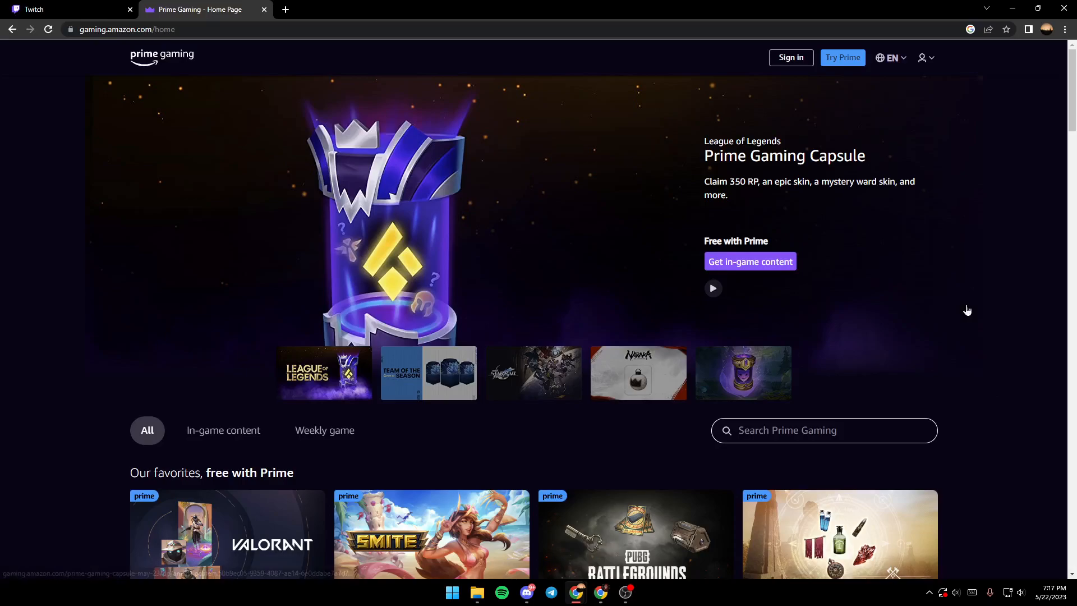
# - Play the featured banner and browse down through the free-with-Prime offer rows and back up
pyautogui.click(713, 288)
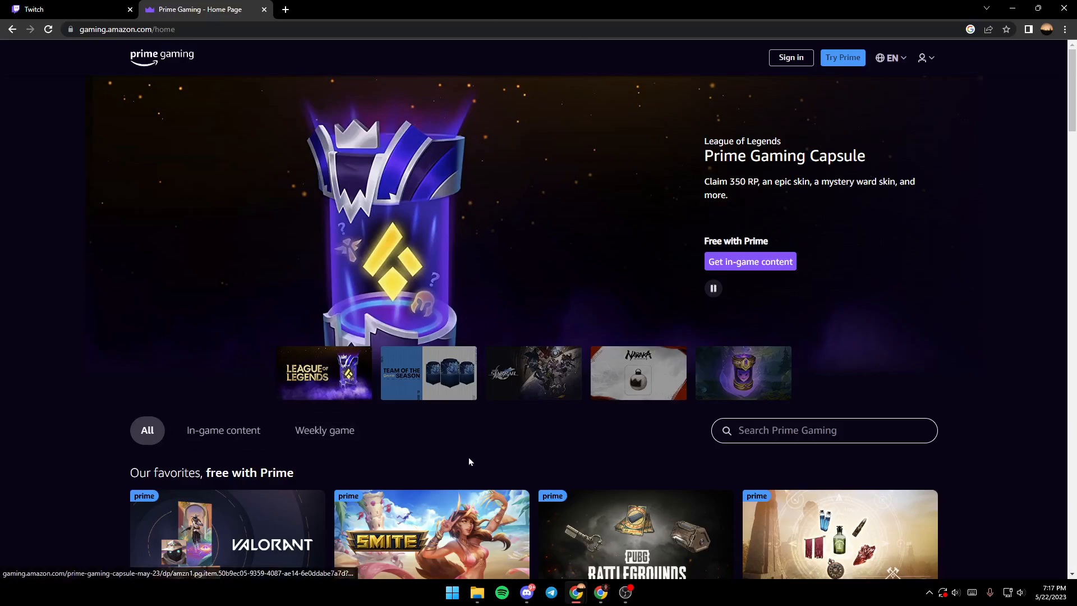
pyautogui.scroll(-3)
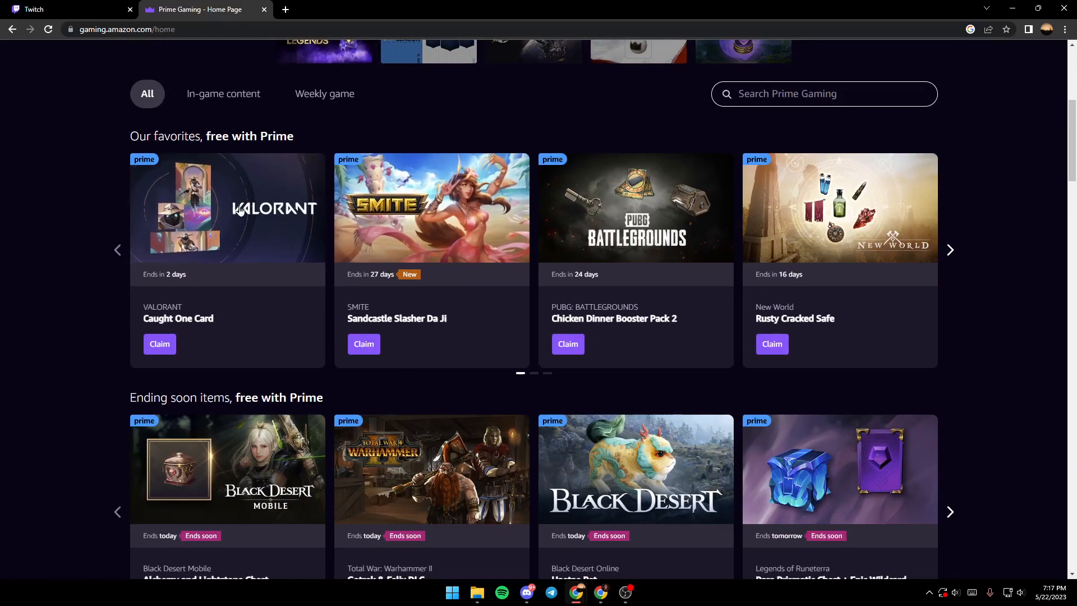
pyautogui.moveTo(557, 158)
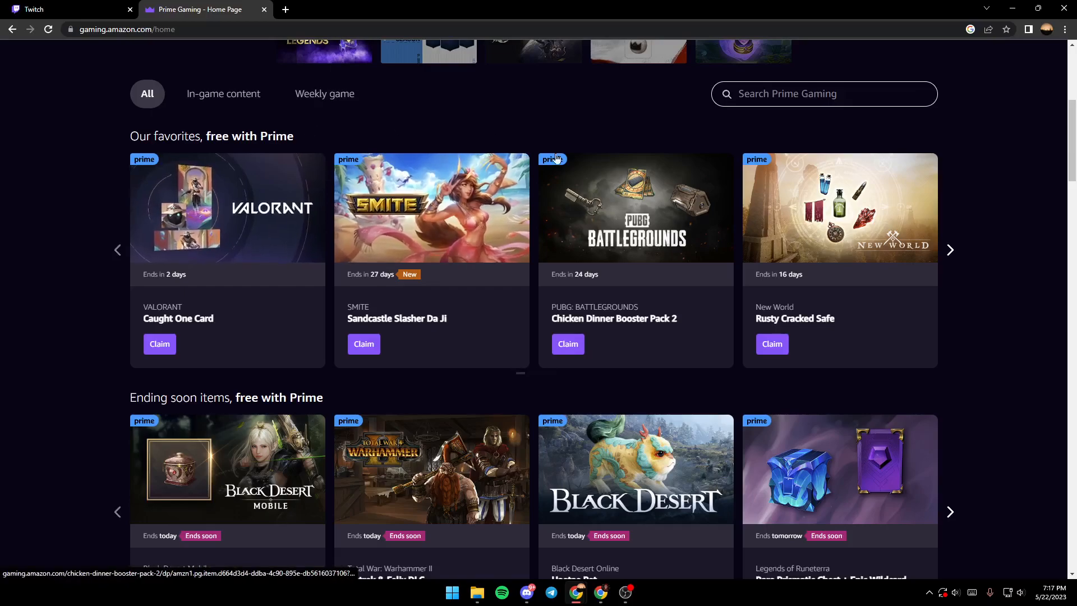
pyautogui.scroll(-3)
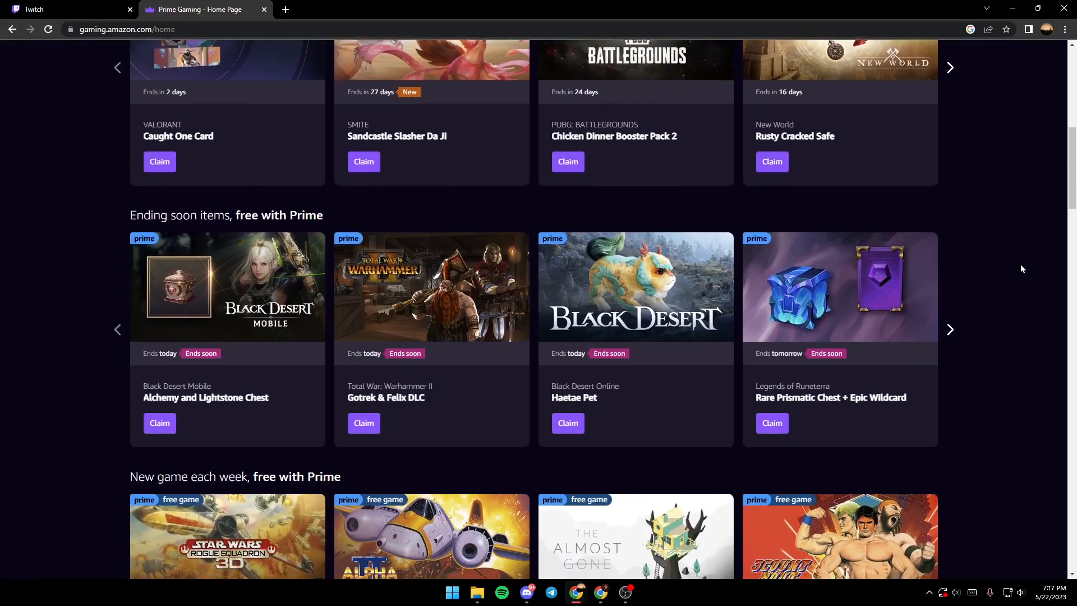
pyautogui.scroll(-3)
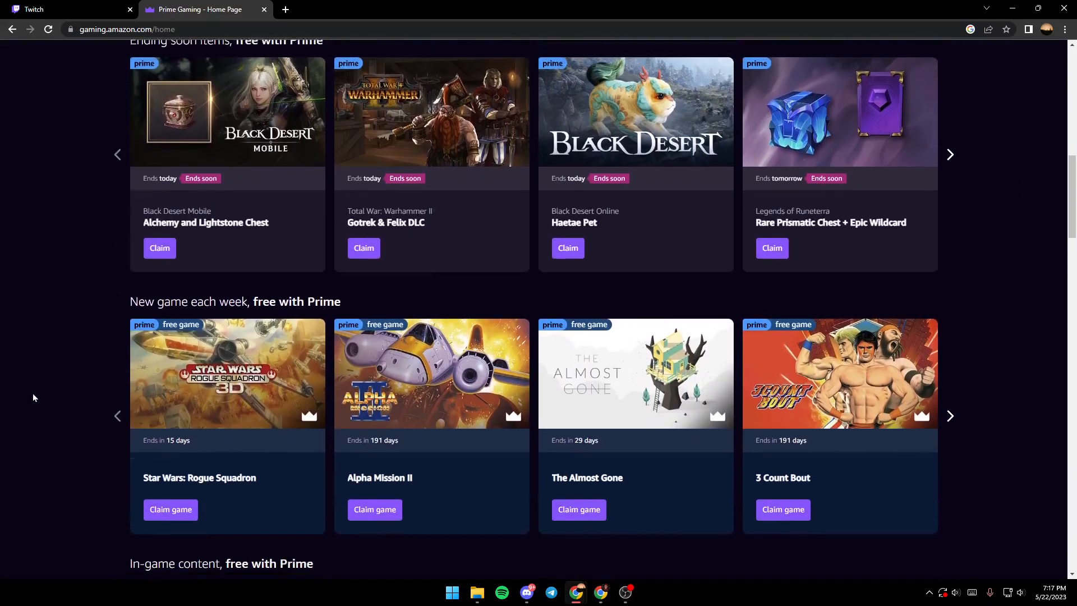
pyautogui.scroll(-3)
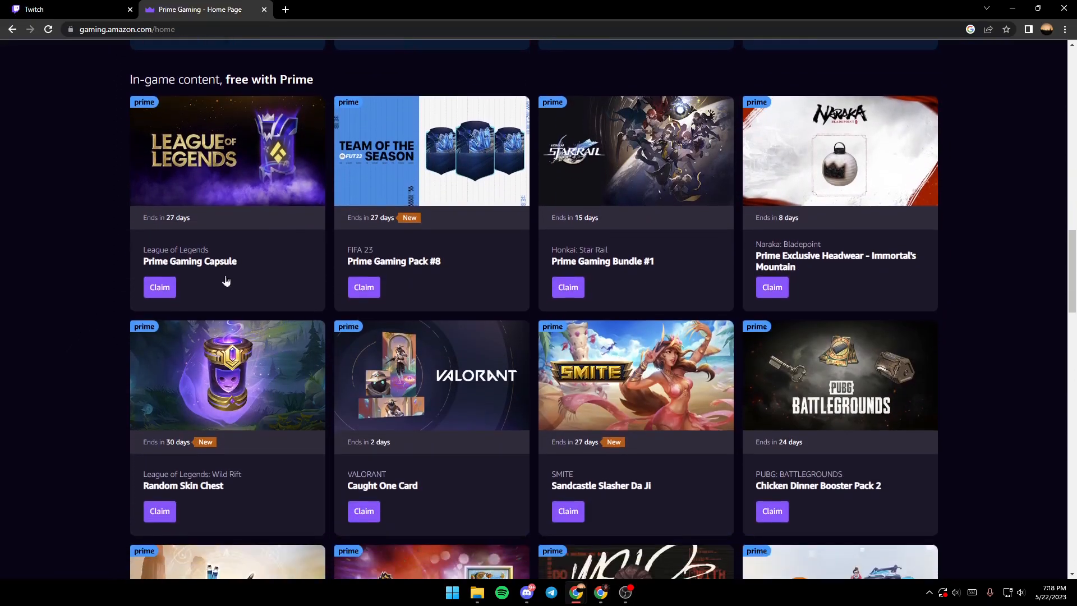
pyautogui.scroll(-3)
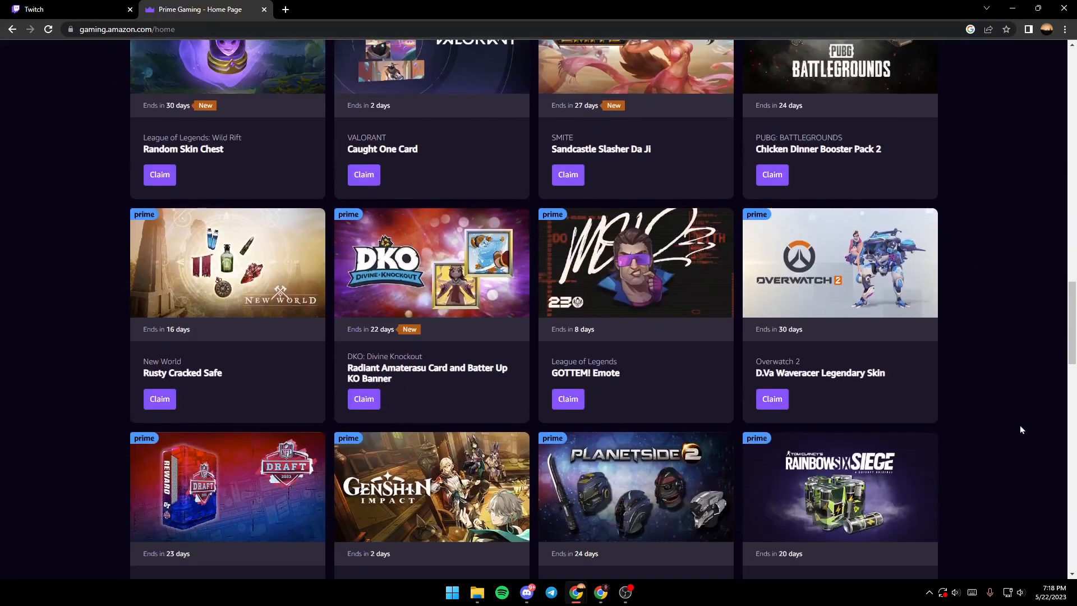
pyautogui.scroll(3)
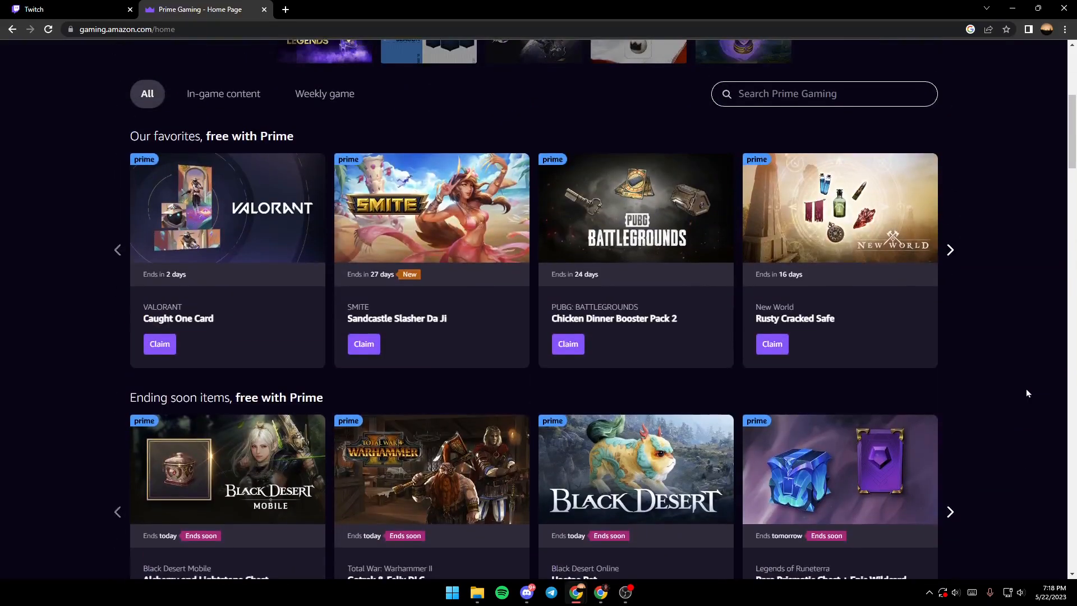
pyautogui.scroll(3)
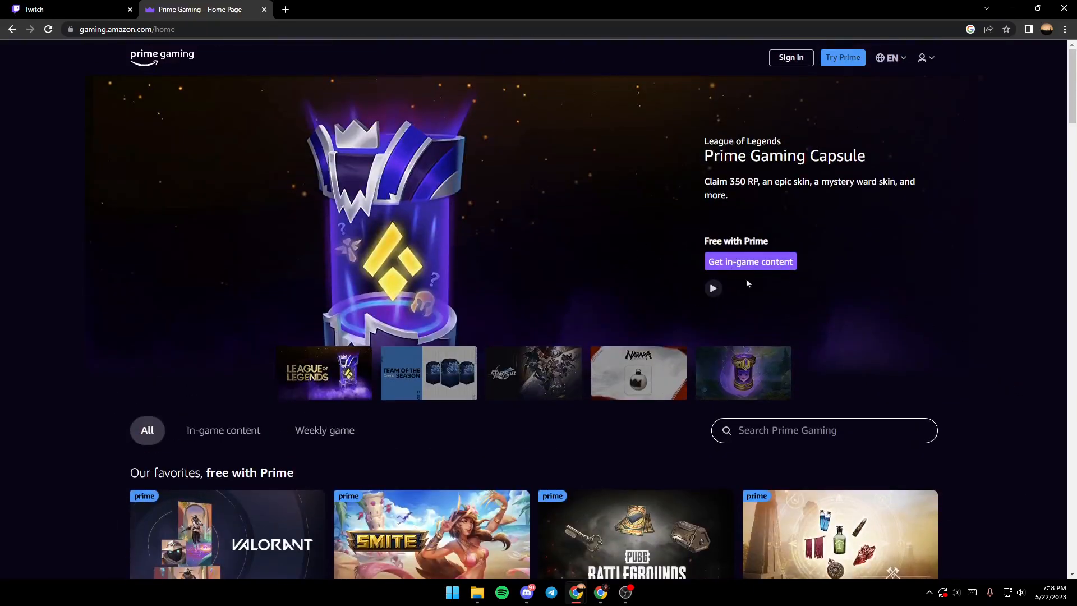
pyautogui.moveTo(672, 236)
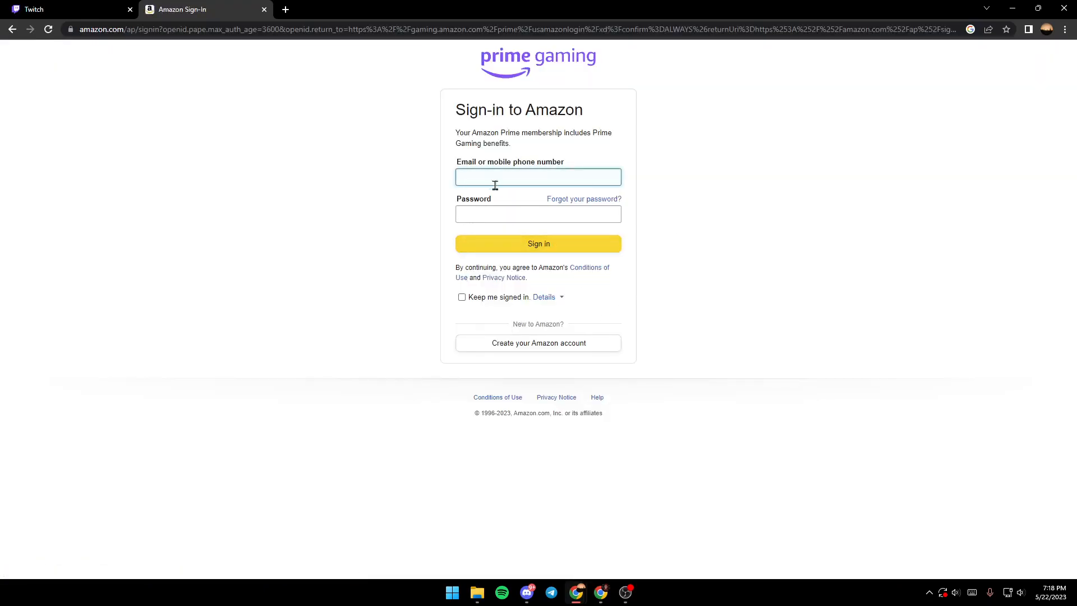
# - Go back from the Amazon sign-in page to the Prime Gaming home page
pyautogui.click(11, 30)
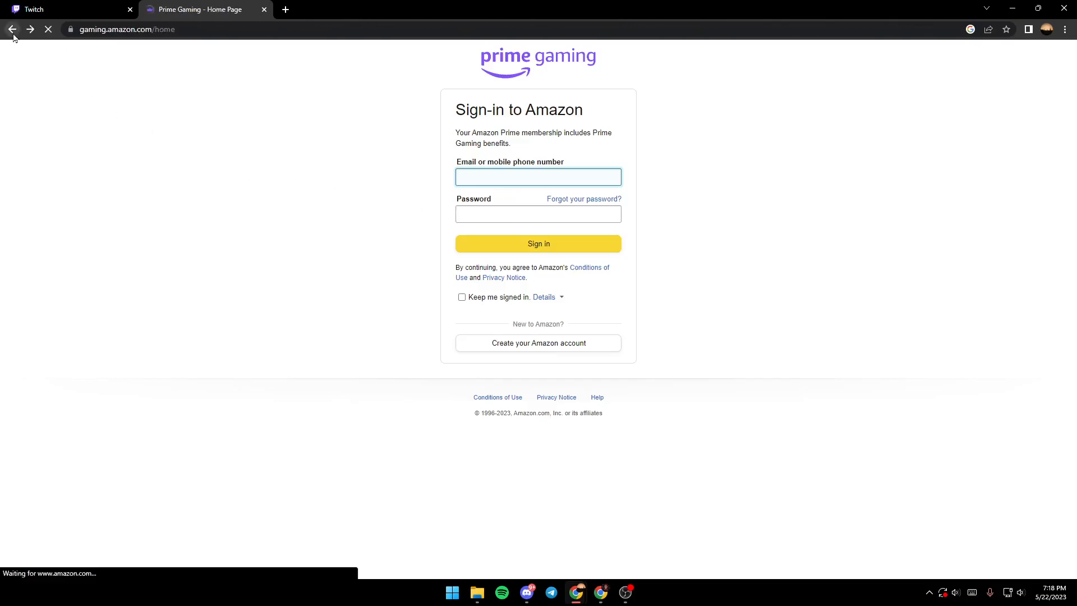
pyautogui.click(11, 30)
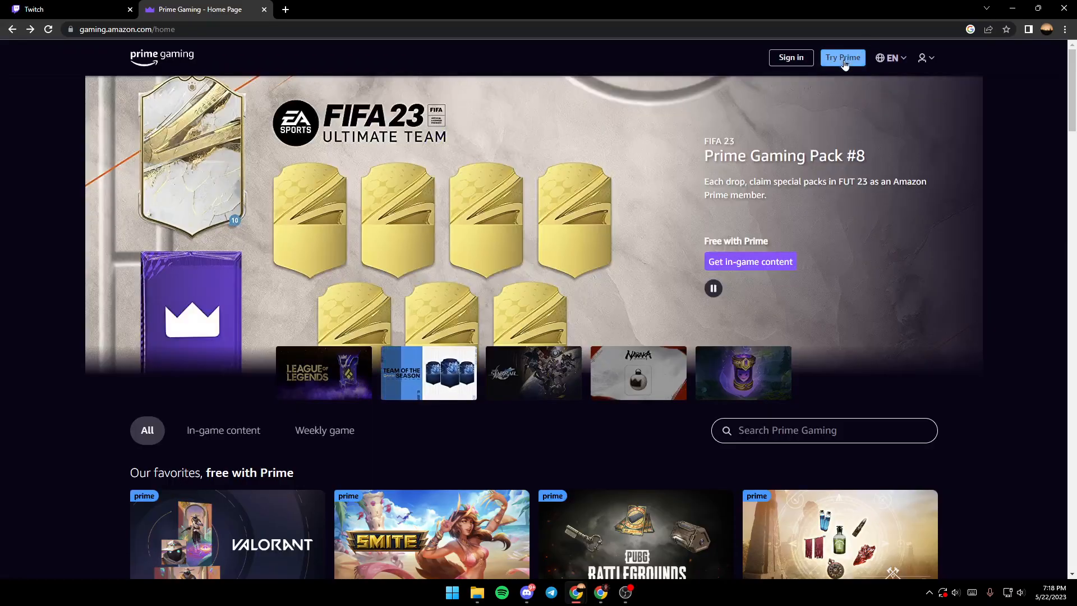
# - From the Try Prime country notice, change the membership country to United States and continue
pyautogui.click(842, 57)
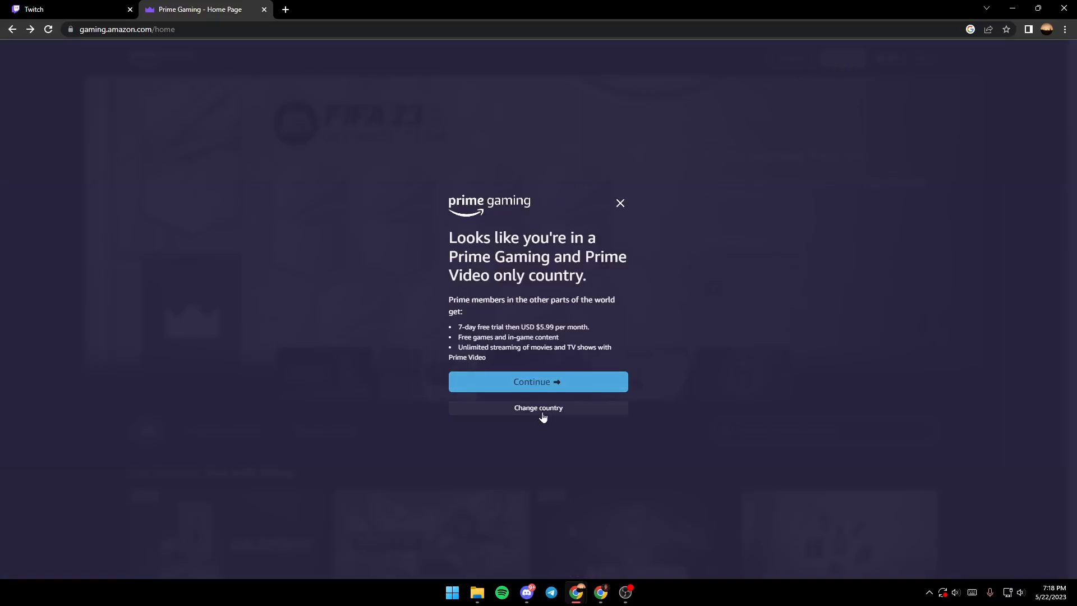
pyautogui.click(538, 407)
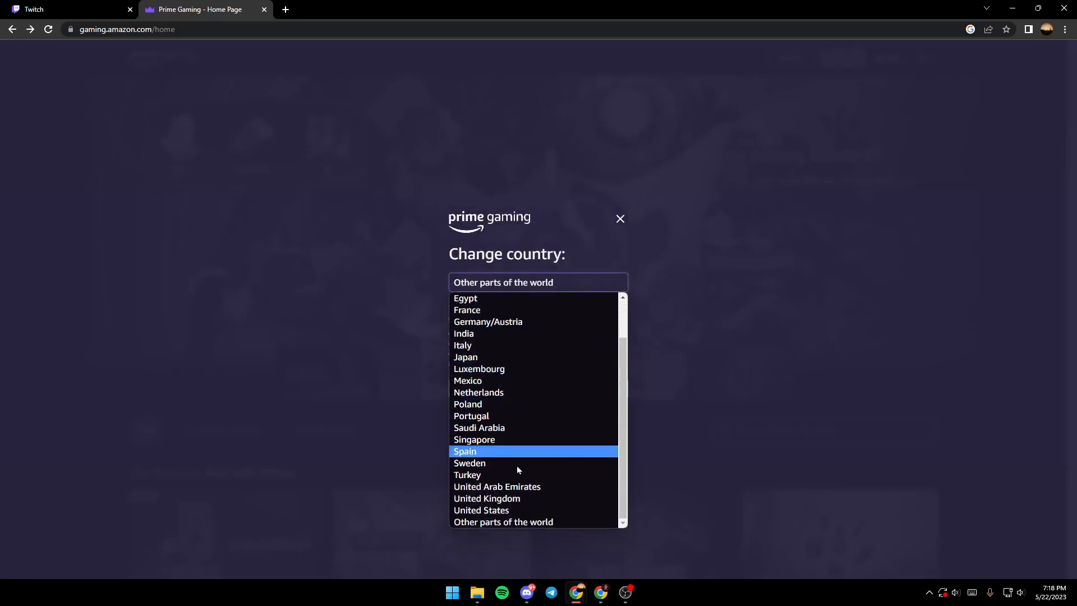
pyautogui.click(481, 509)
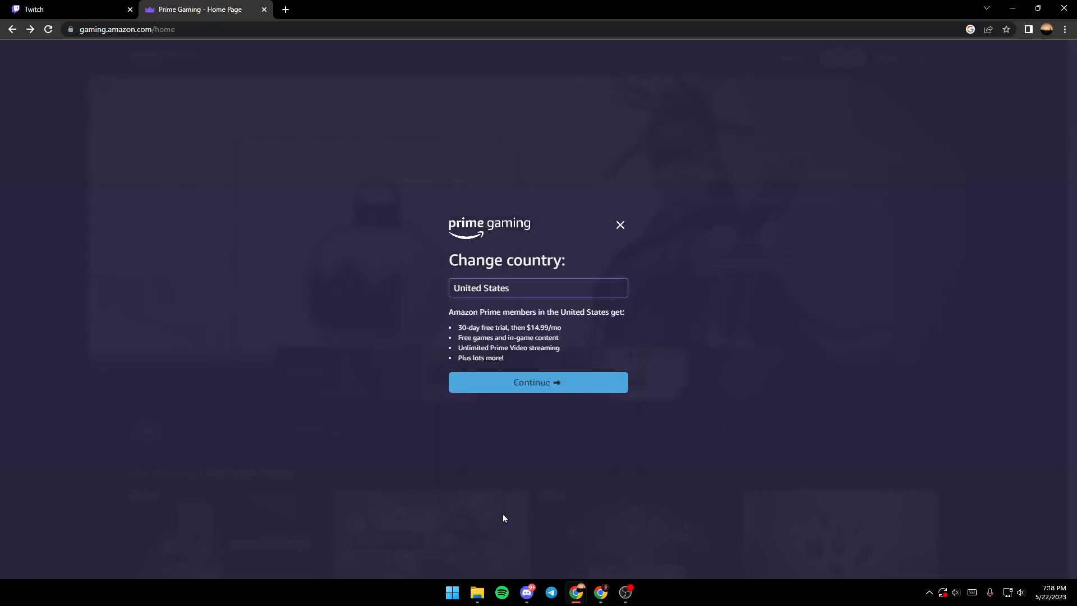
pyautogui.moveTo(520, 371)
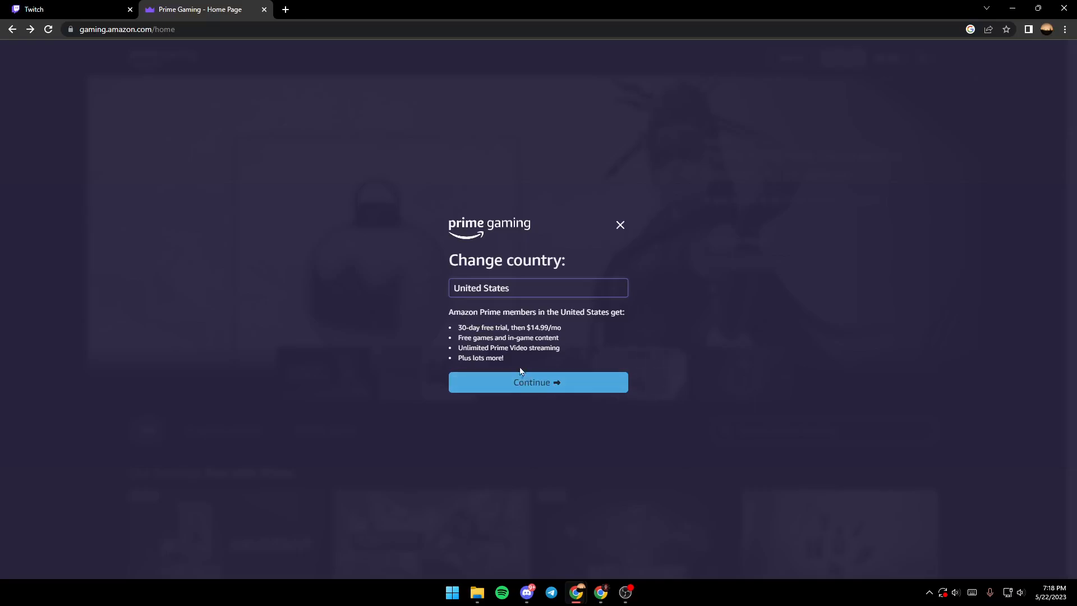
pyautogui.click(538, 382)
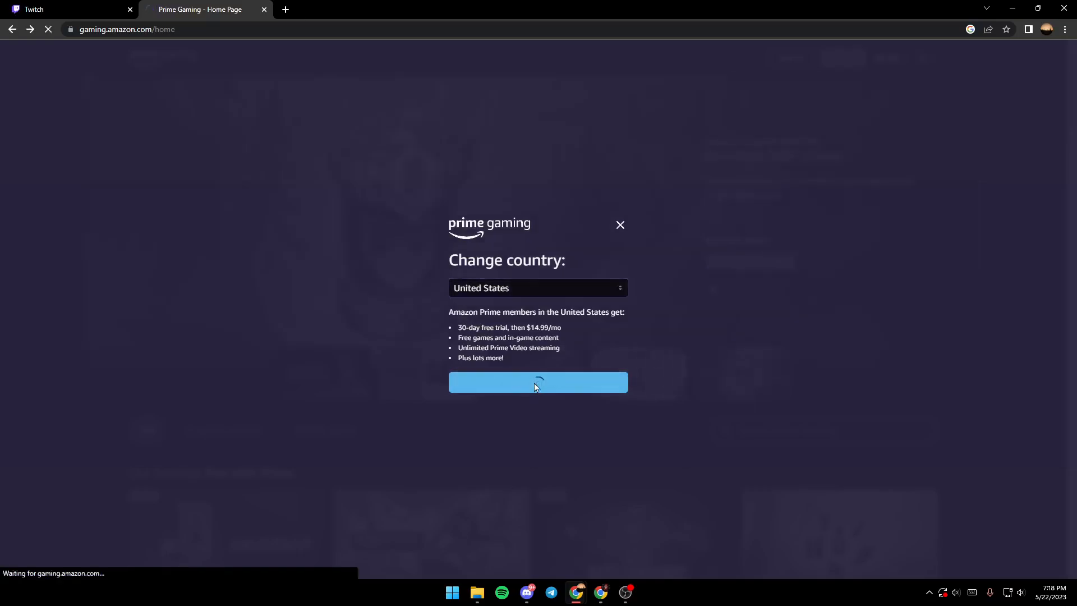
# - Proceed to the Amazon sign-in page and focus the empty email or mobile phone number field
pyautogui.click(537, 381)
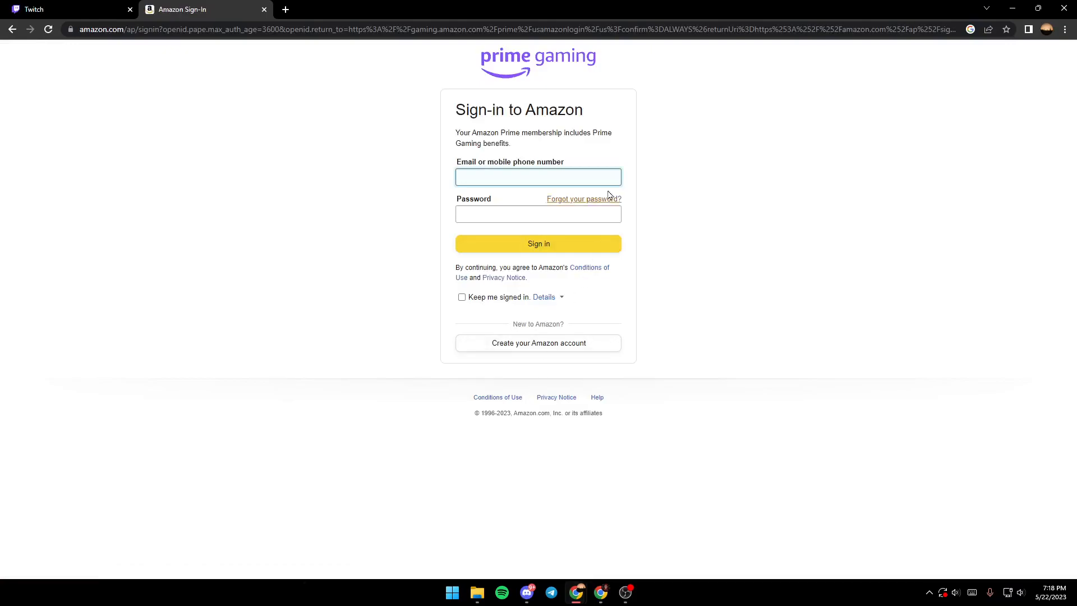
pyautogui.moveTo(599, 280)
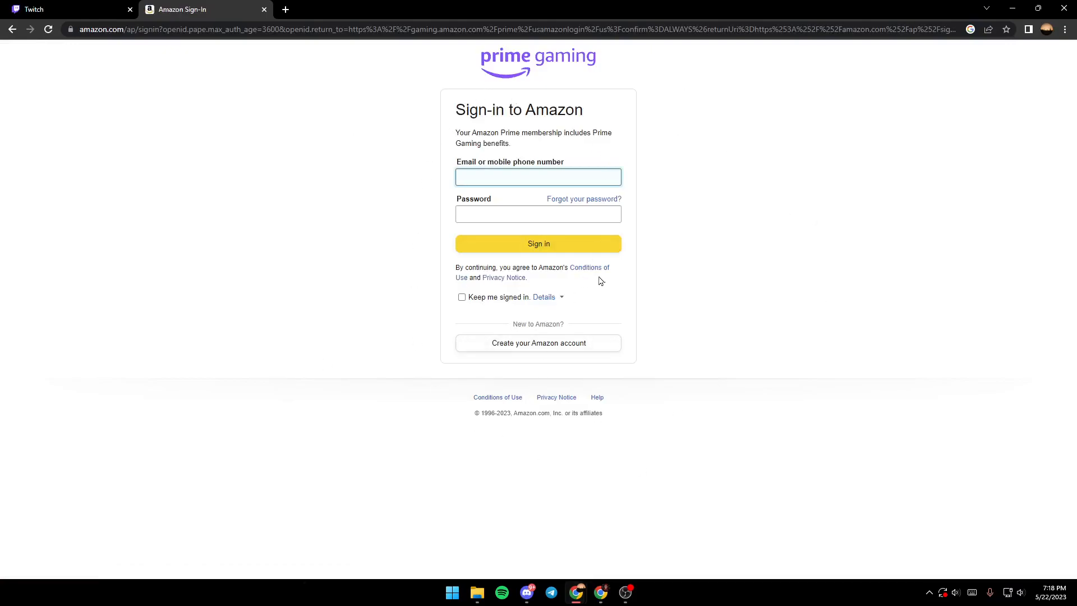
pyautogui.moveTo(490, 111)
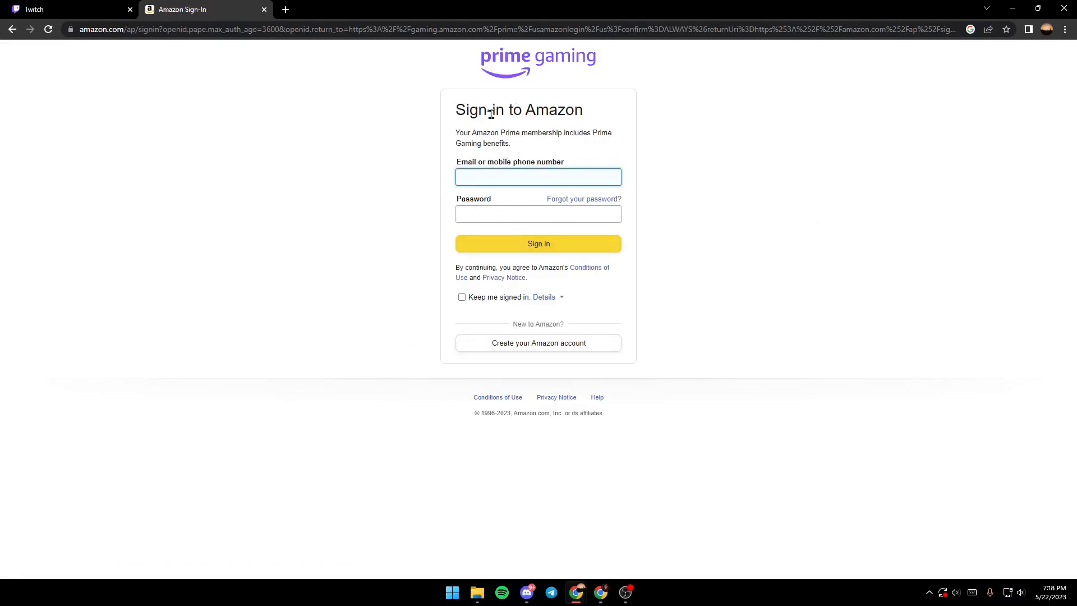
pyautogui.click(537, 176)
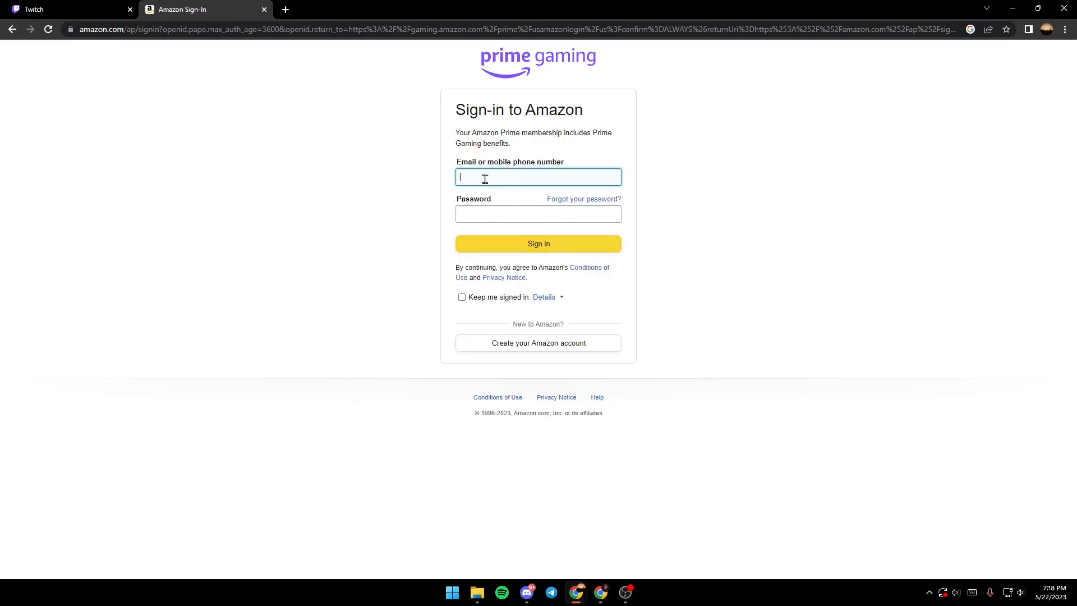
pyautogui.moveTo(647, 353)
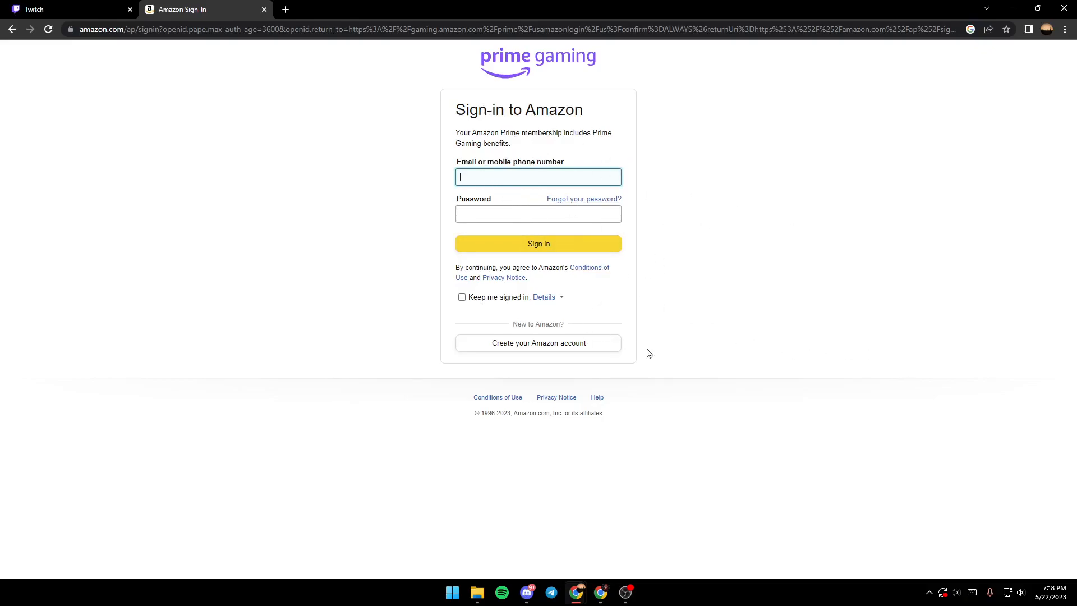
pyautogui.moveTo(509, 267)
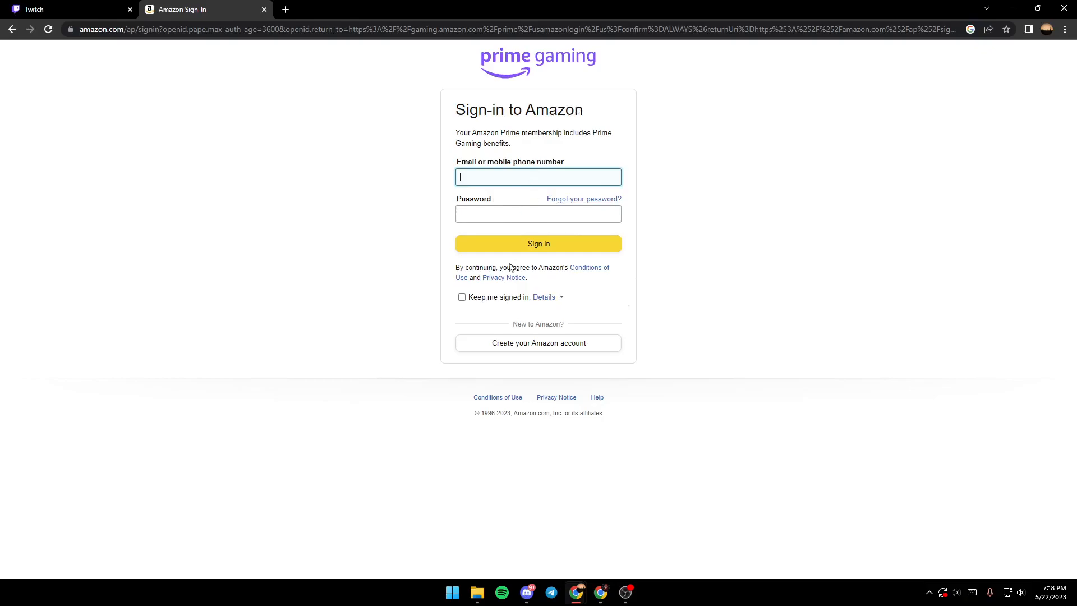
pyautogui.moveTo(481, 184)
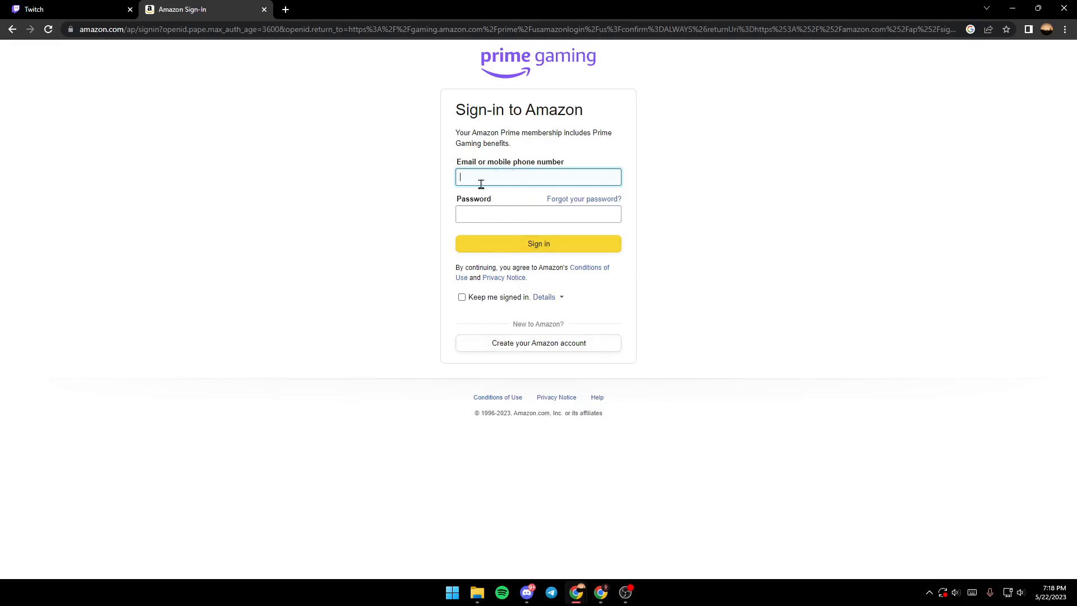
pyautogui.moveTo(553, 357)
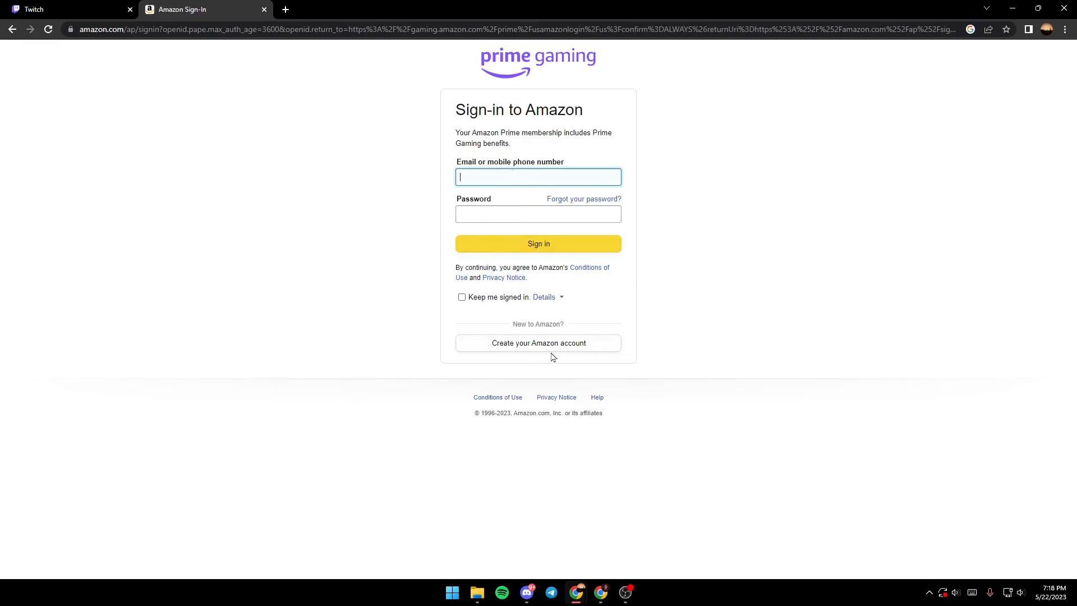
pyautogui.moveTo(683, 310)
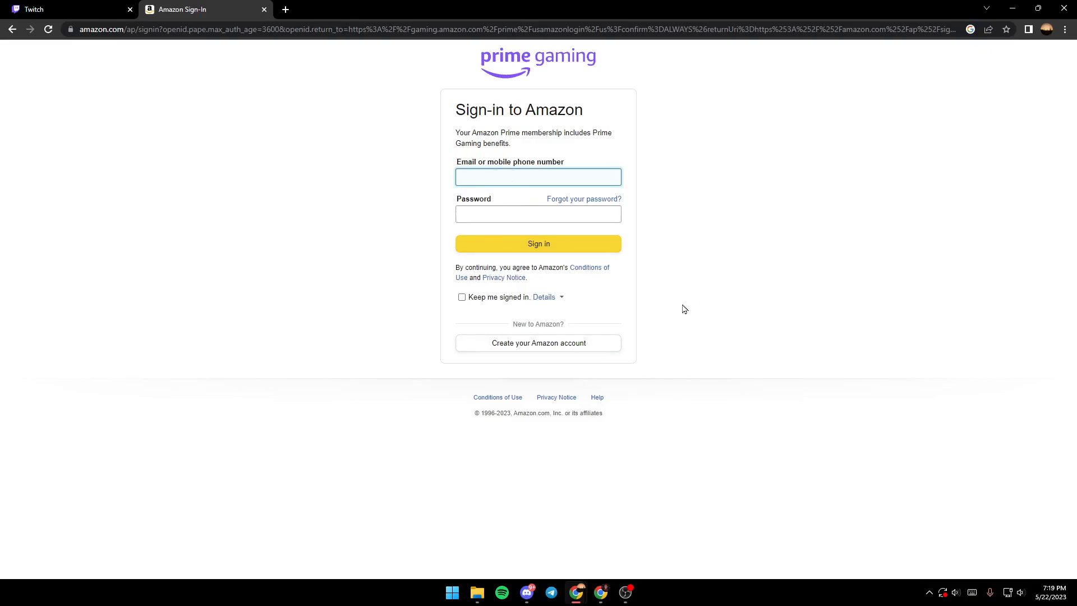
pyautogui.moveTo(767, 325)
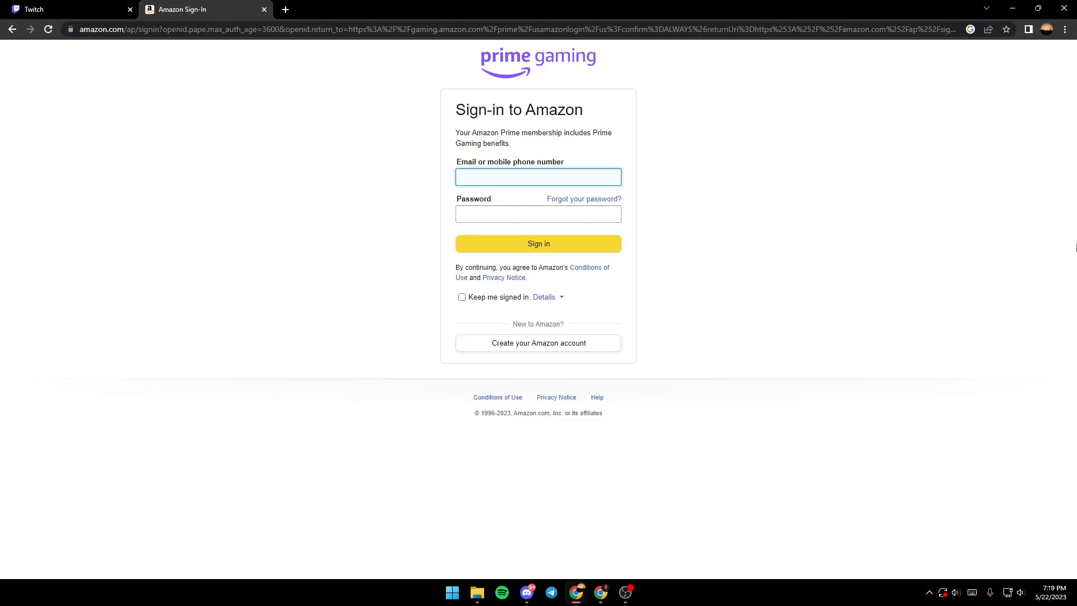
pyautogui.click(537, 176)
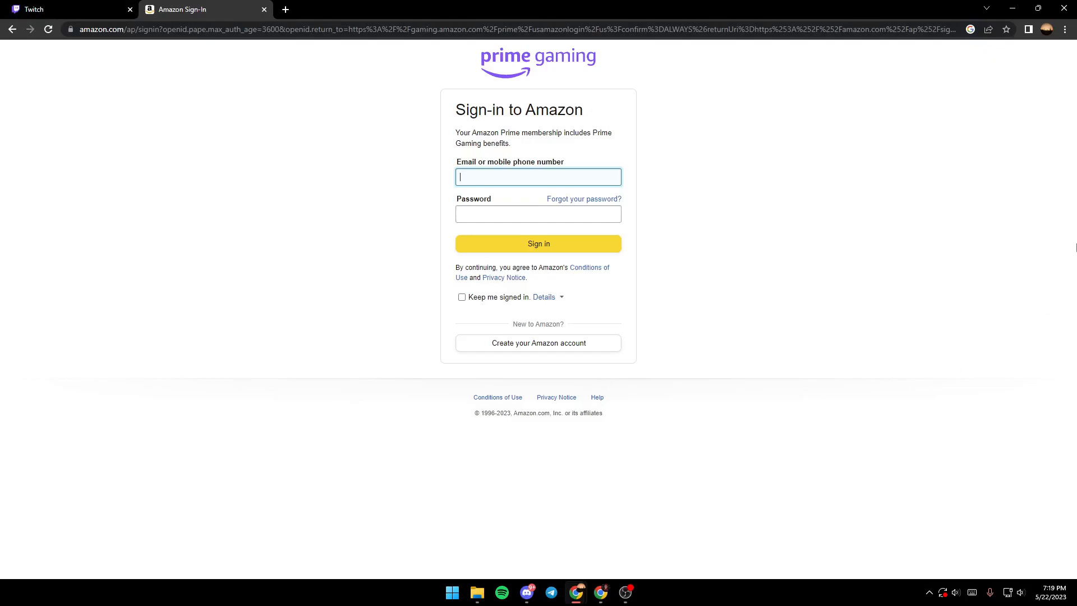